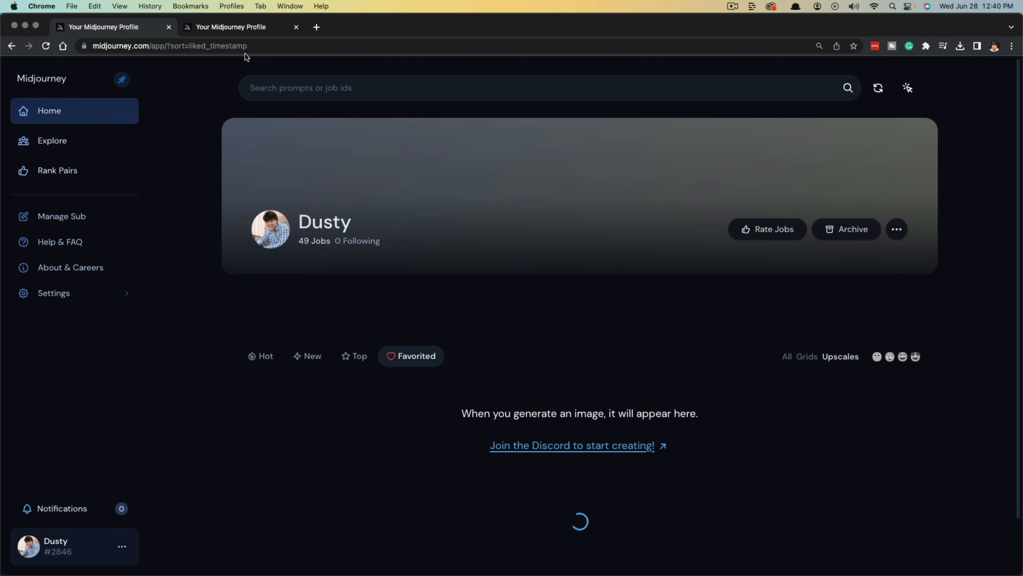
pyautogui.moveTo(213, 69)
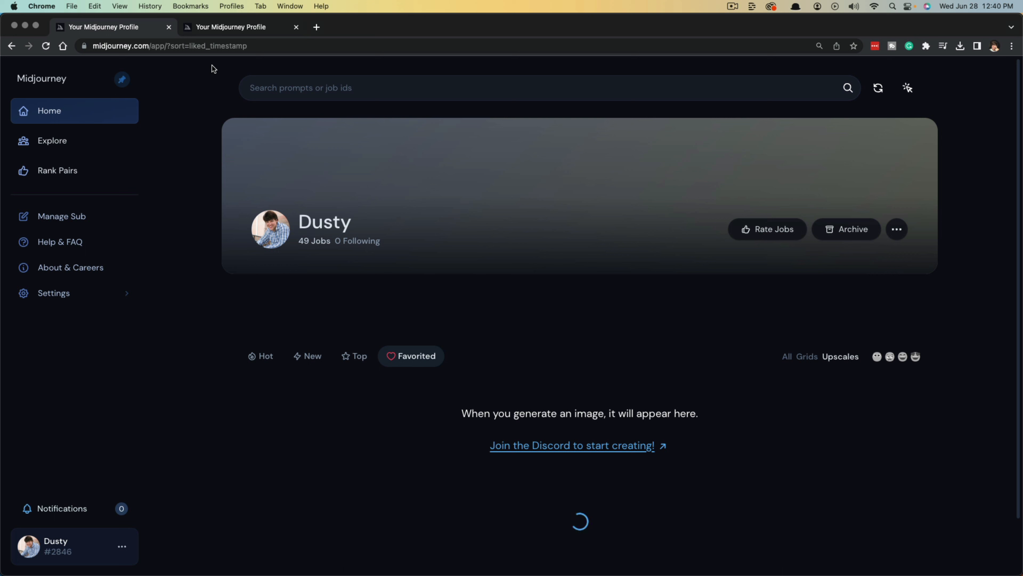
pyautogui.moveTo(210, 117)
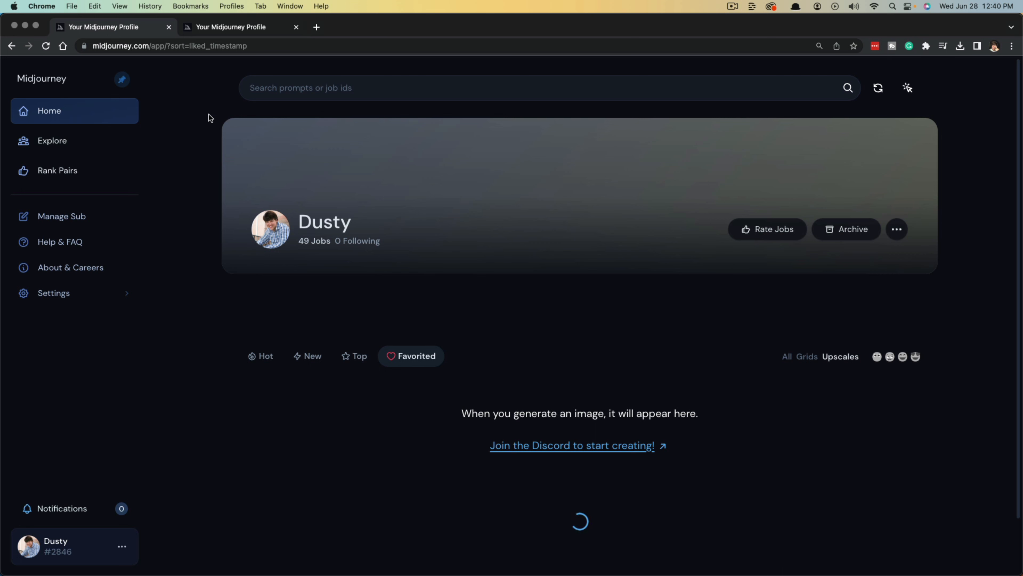
pyautogui.moveTo(197, 102)
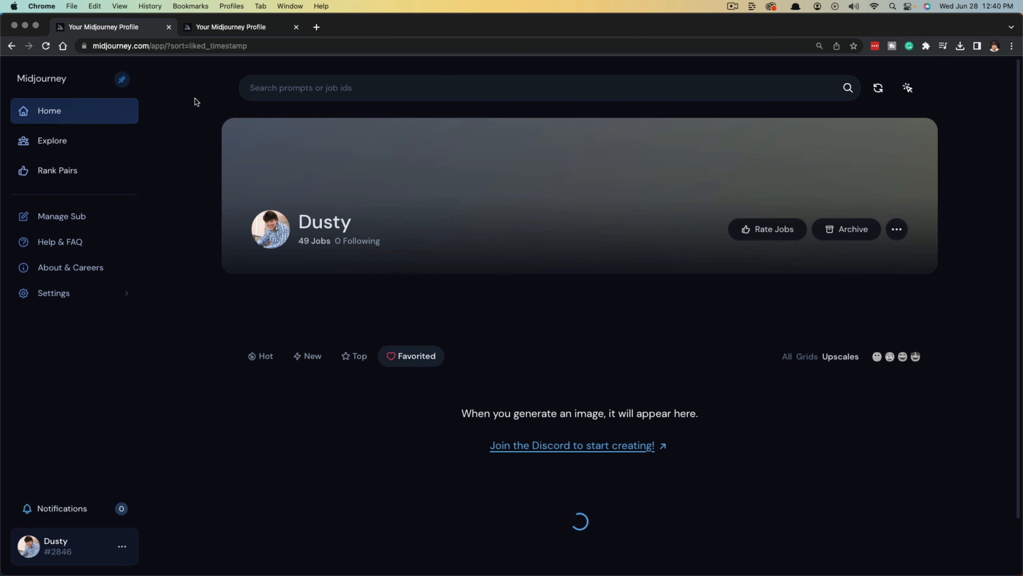
pyautogui.moveTo(211, 285)
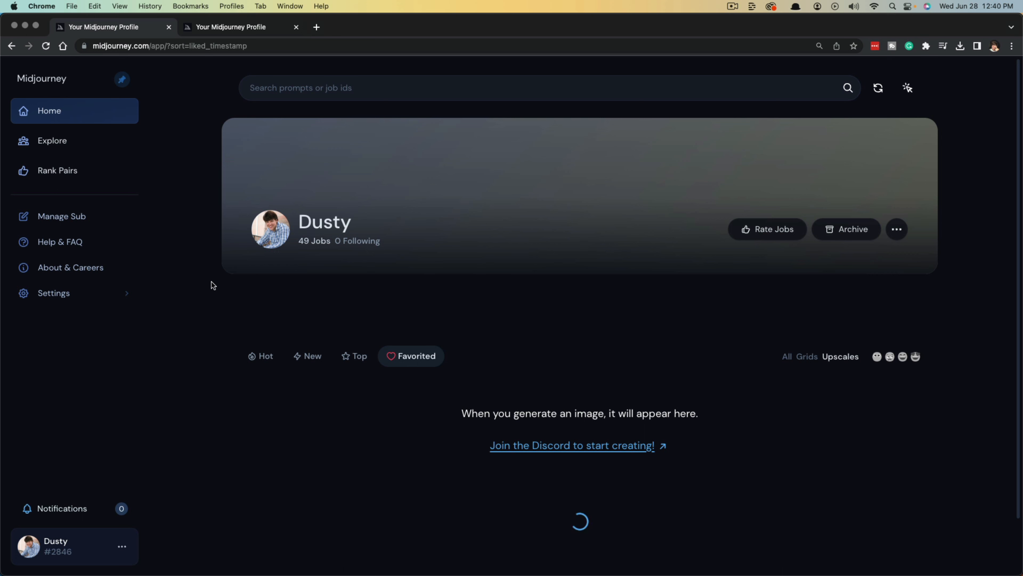
pyautogui.moveTo(499, 215)
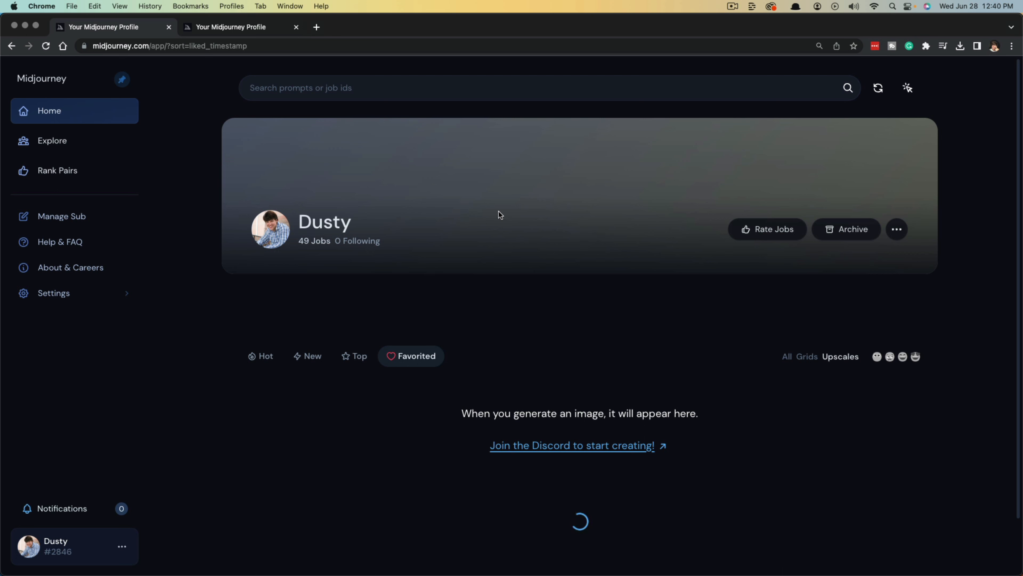
pyautogui.moveTo(272, 190)
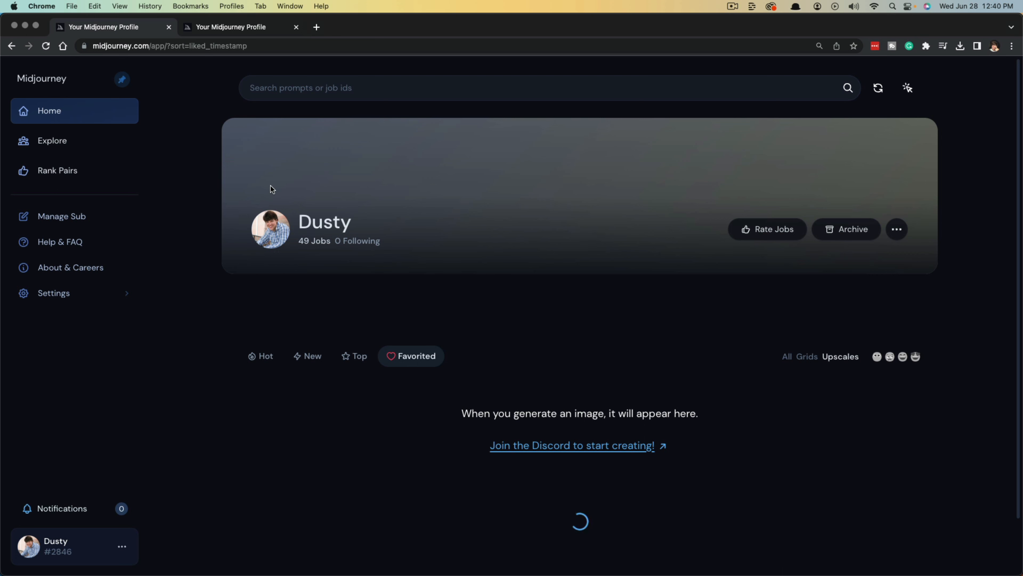
pyautogui.moveTo(249, 201)
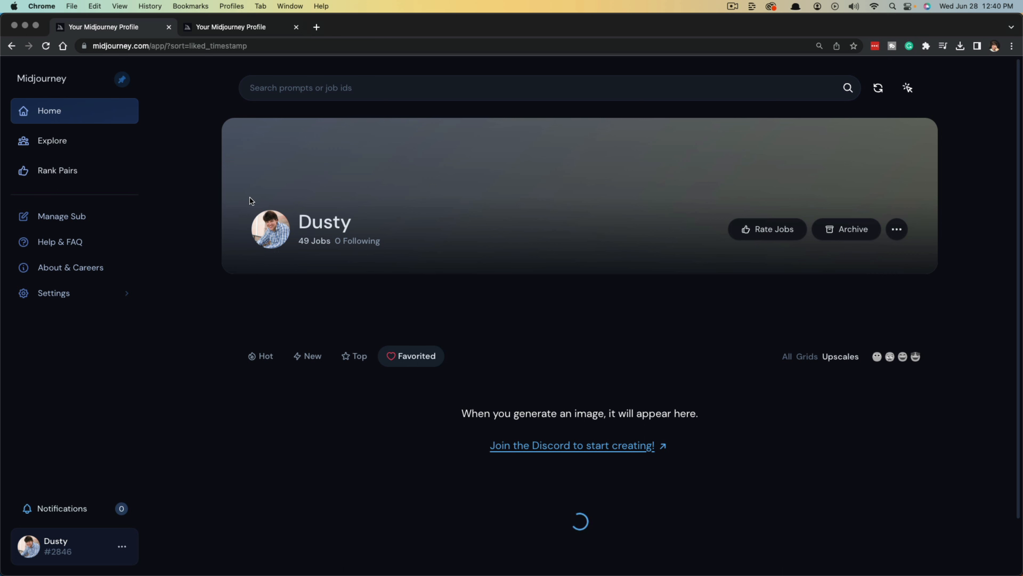
pyautogui.moveTo(242, 222)
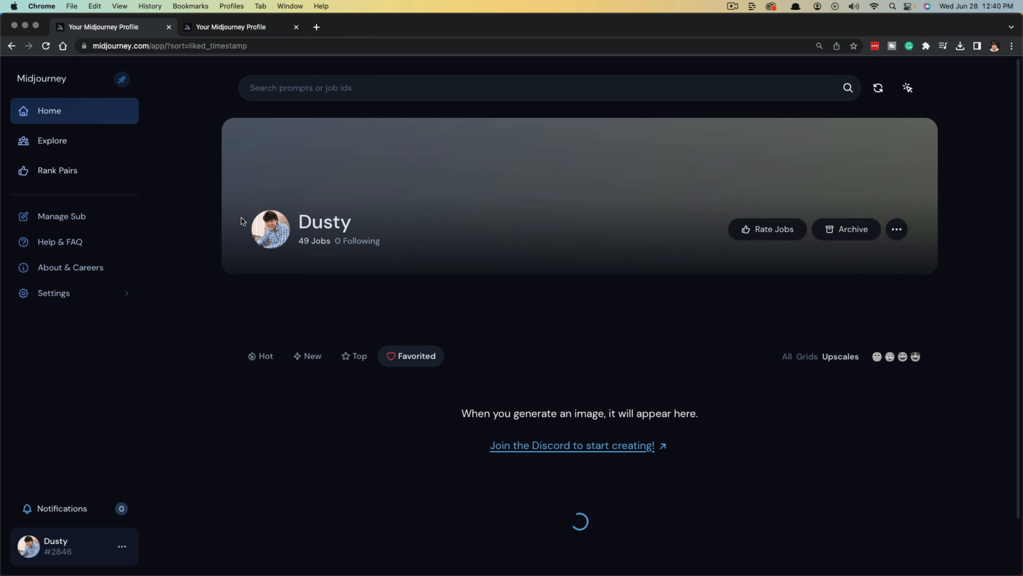
pyautogui.moveTo(70, 268)
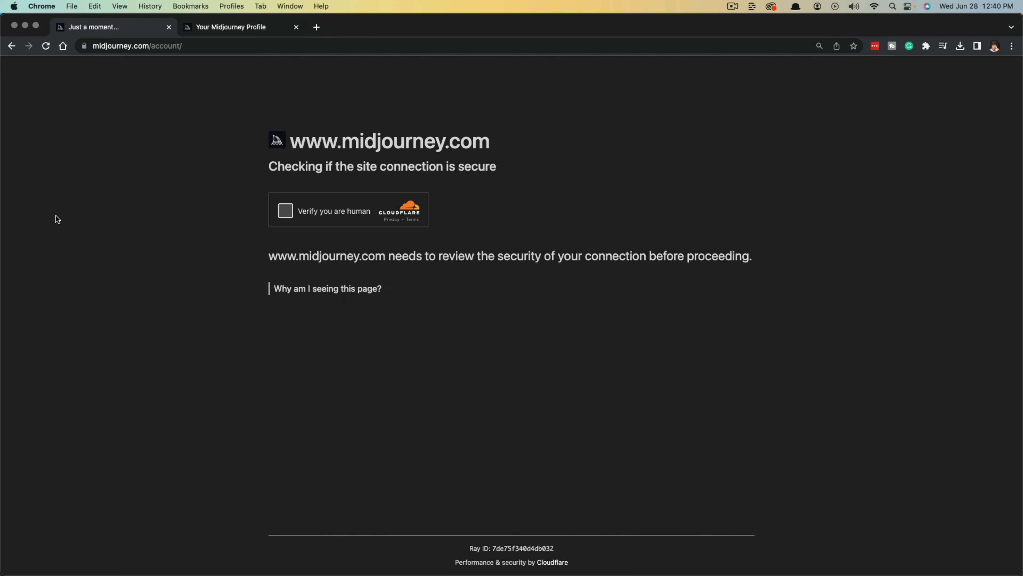
# - Clear the Cloudflare security check so the Manage Subscription page loads with the Basic Plan
pyautogui.click(285, 210)
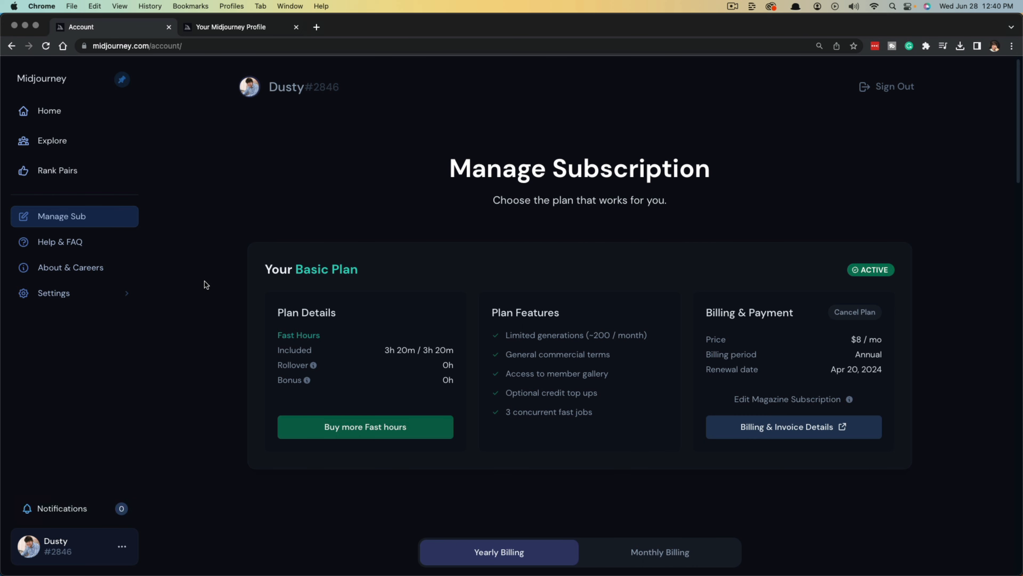
pyautogui.moveTo(826, 328)
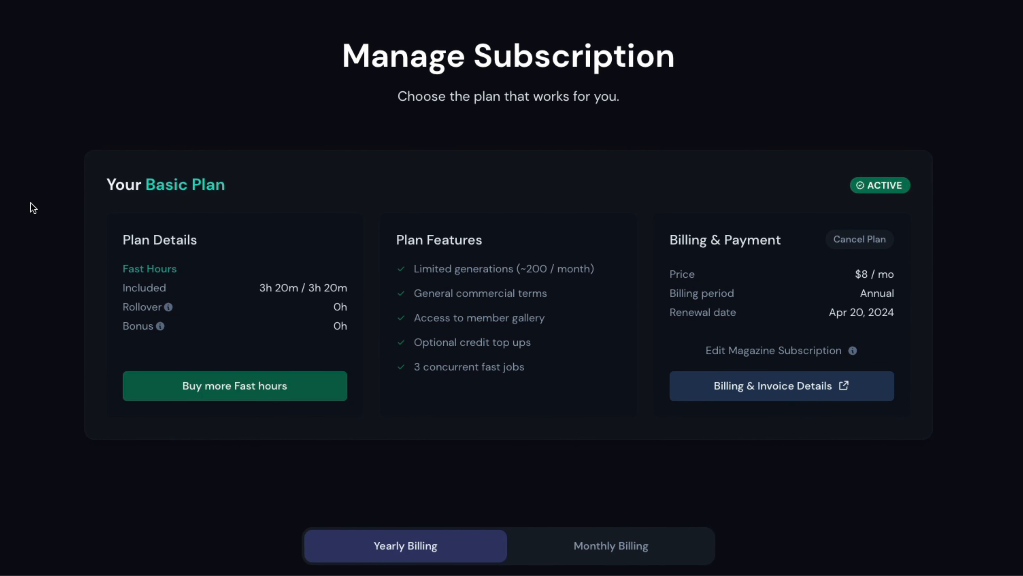
pyautogui.moveTo(38, 215)
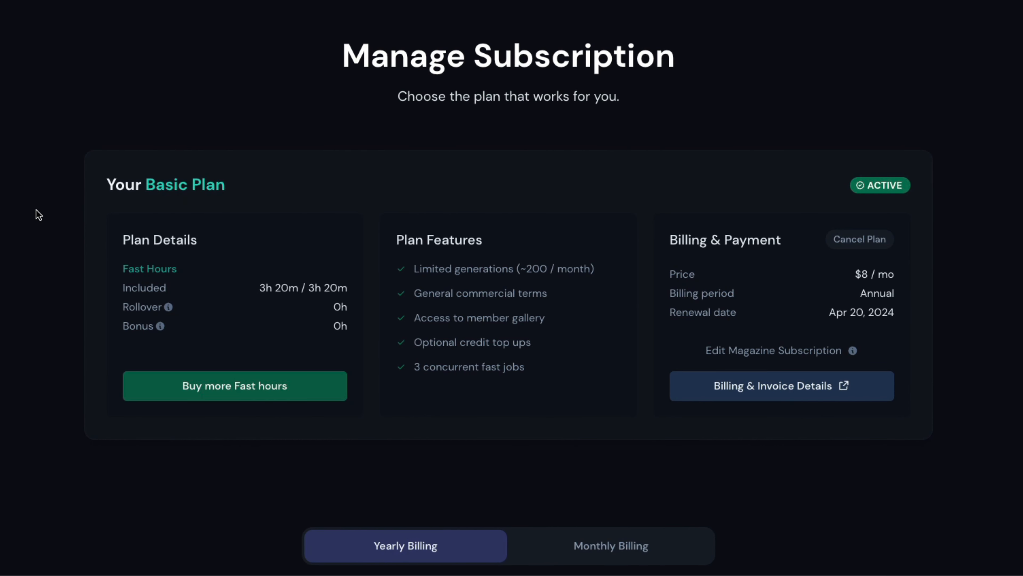
pyautogui.moveTo(492, 314)
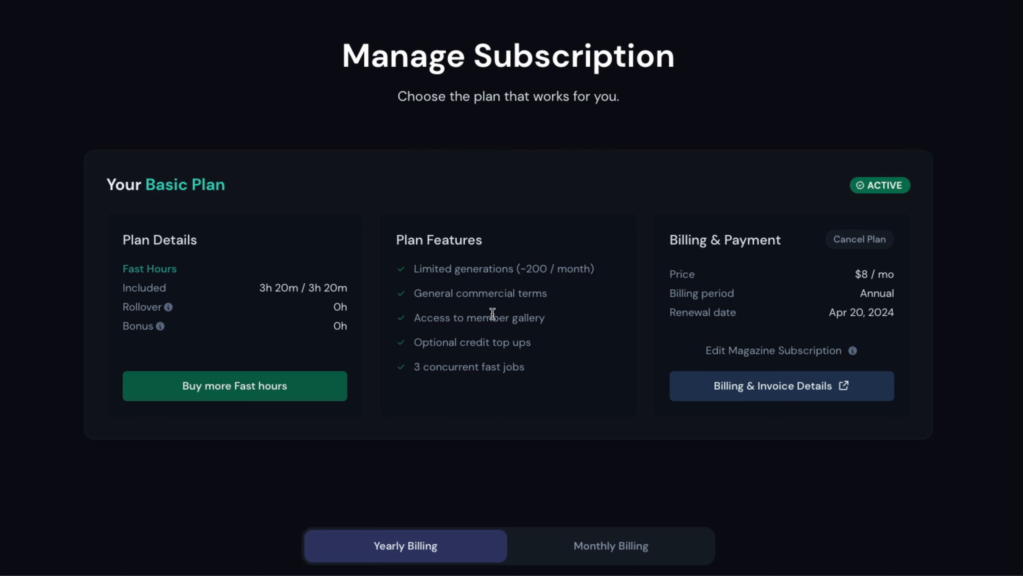
pyautogui.moveTo(121, 171)
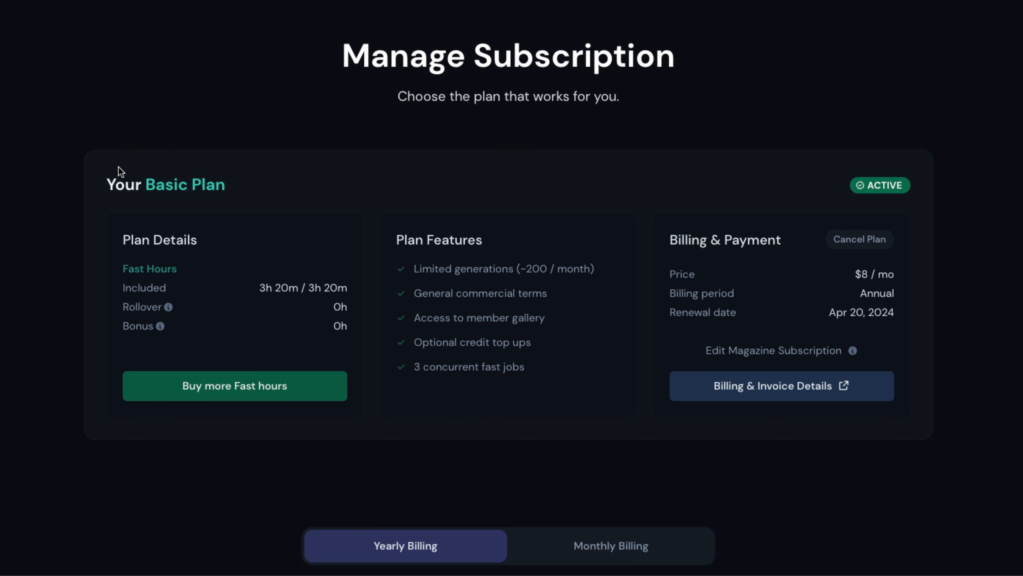
pyautogui.moveTo(906, 194)
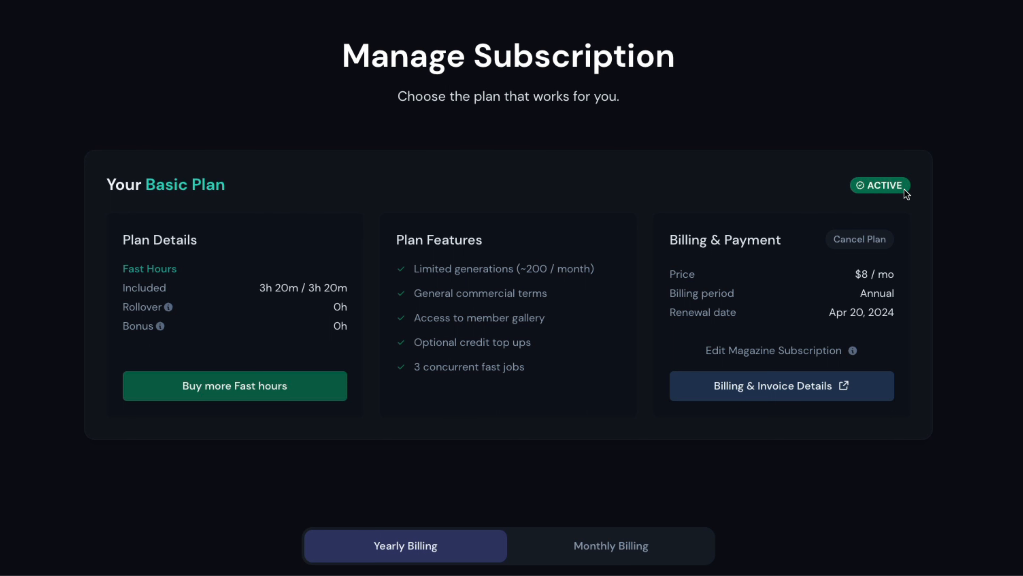
pyautogui.moveTo(563, 235)
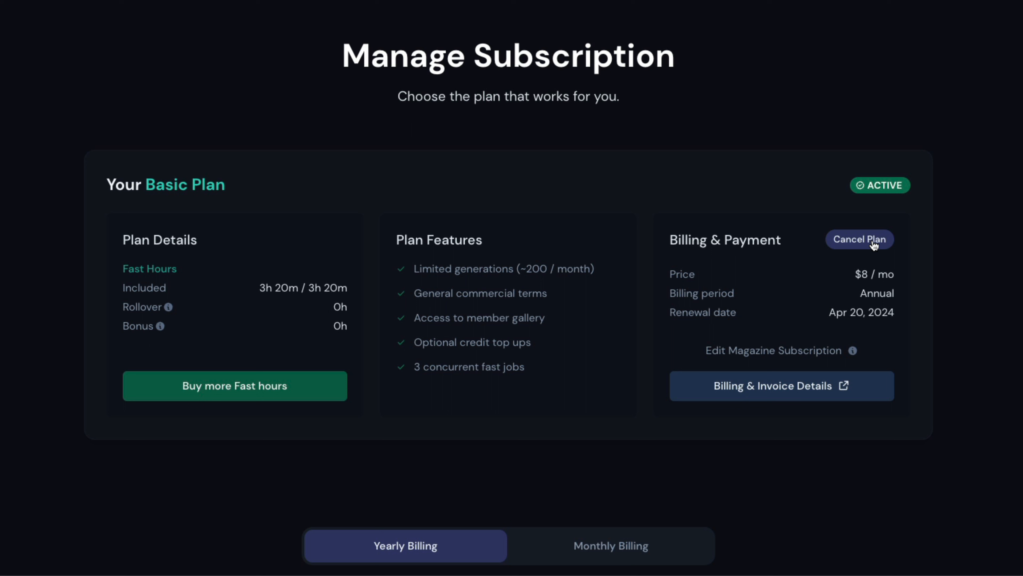
pyautogui.moveTo(841, 299)
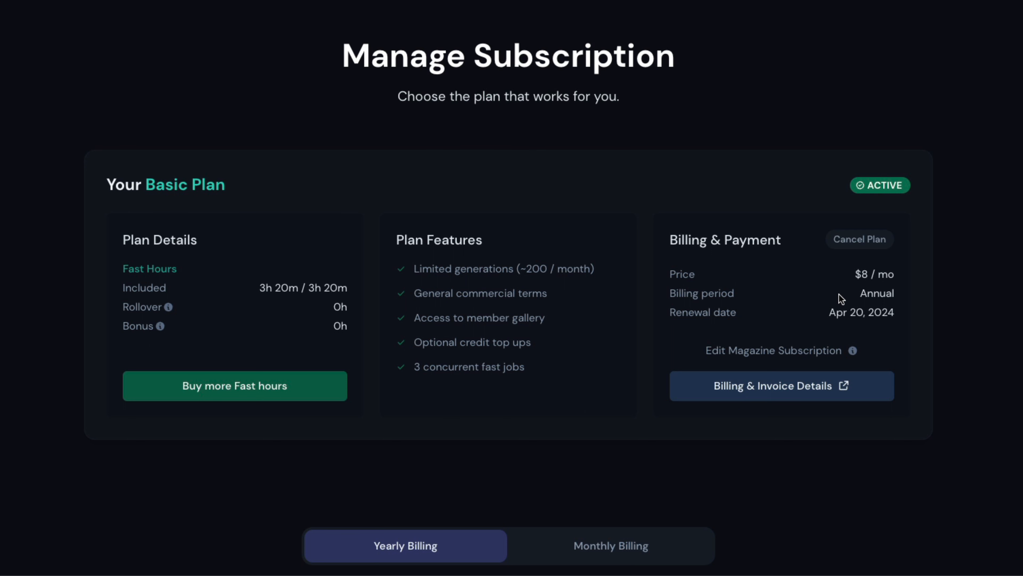
pyautogui.moveTo(864, 313)
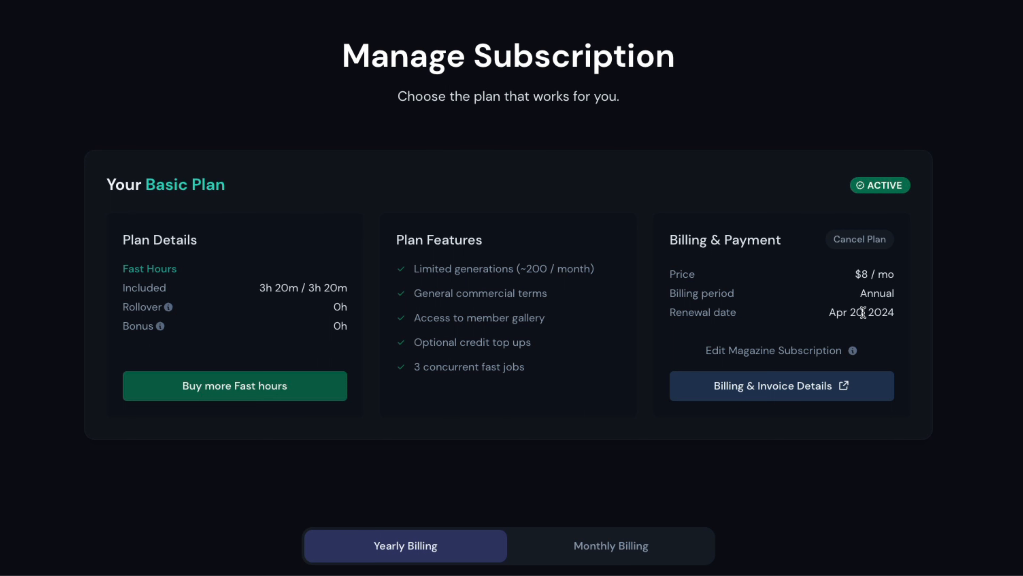
pyautogui.moveTo(800, 293)
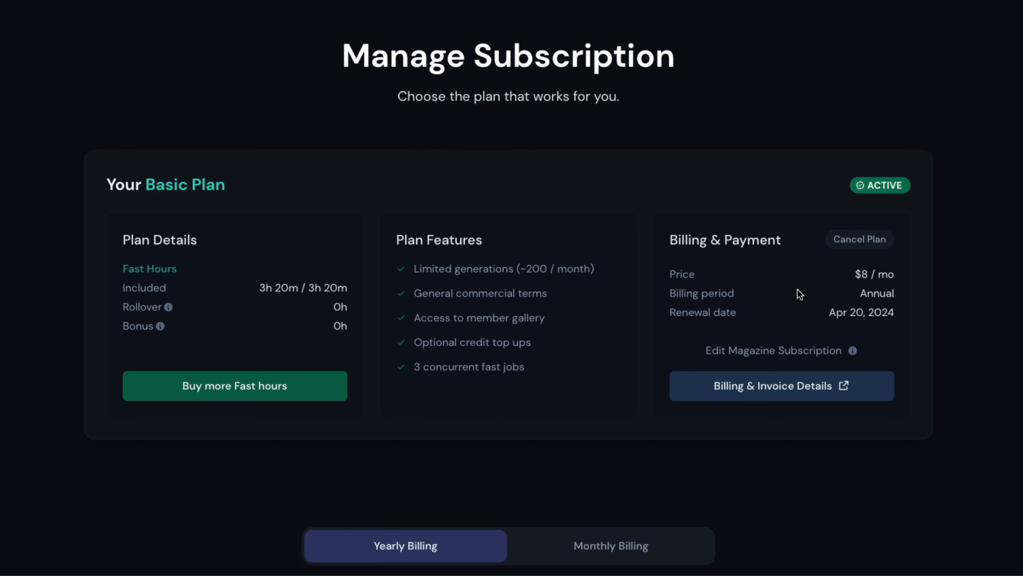
pyautogui.moveTo(859, 239)
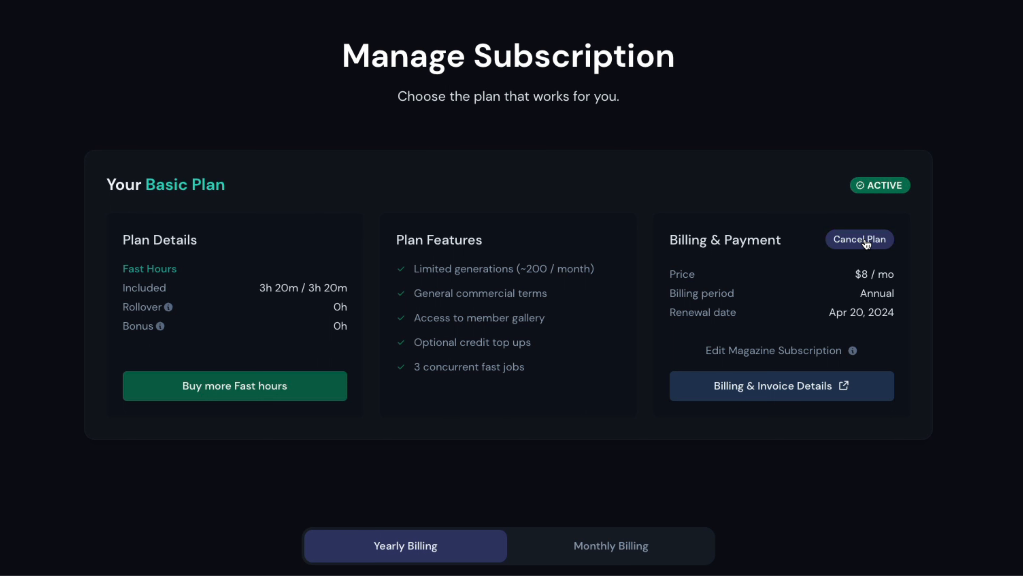
pyautogui.moveTo(814, 271)
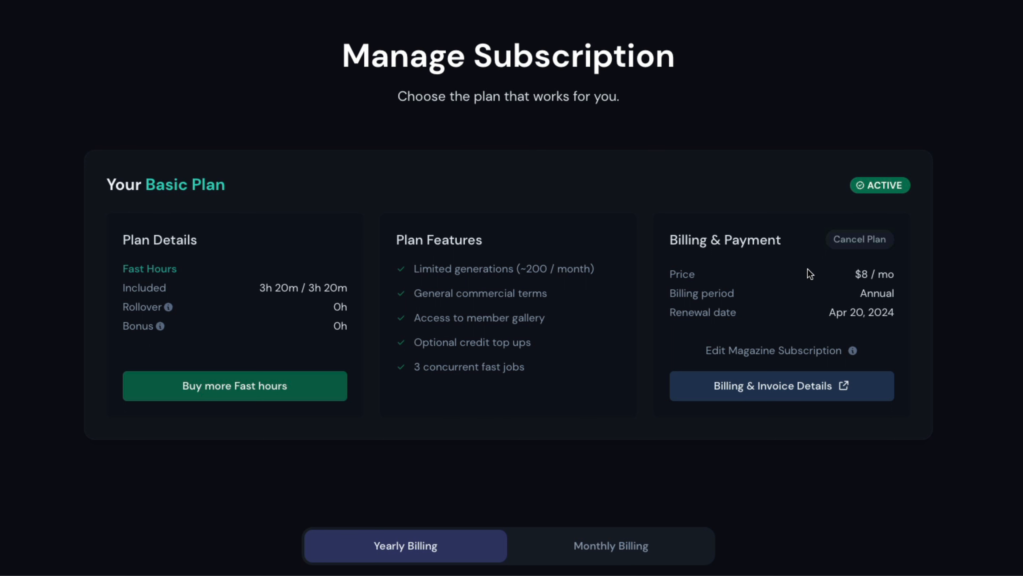
pyautogui.moveTo(904, 307)
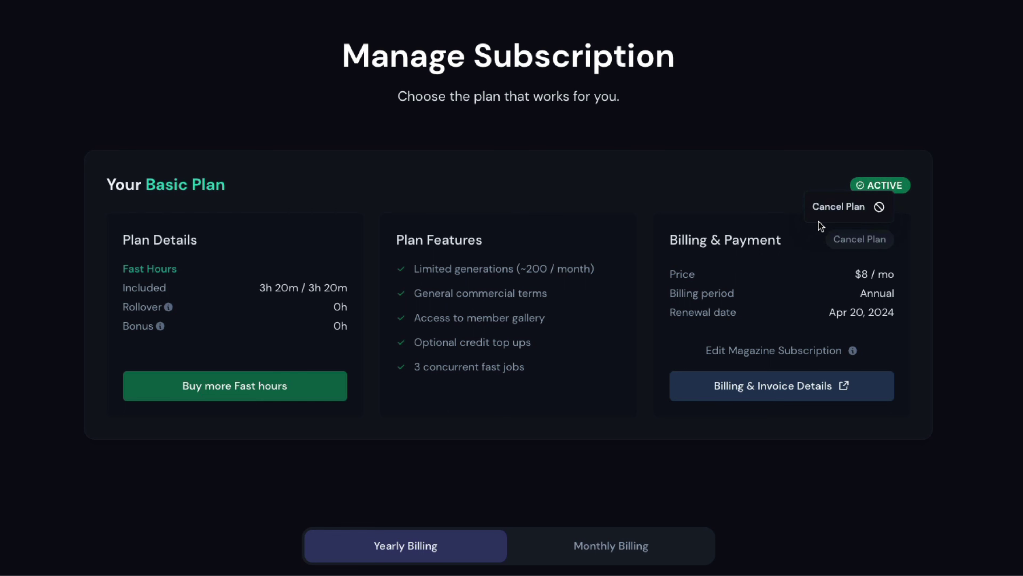
# - Request cancellation of the Basic Plan from Billing & Payment and review the confirmation dialog
pyautogui.click(858, 238)
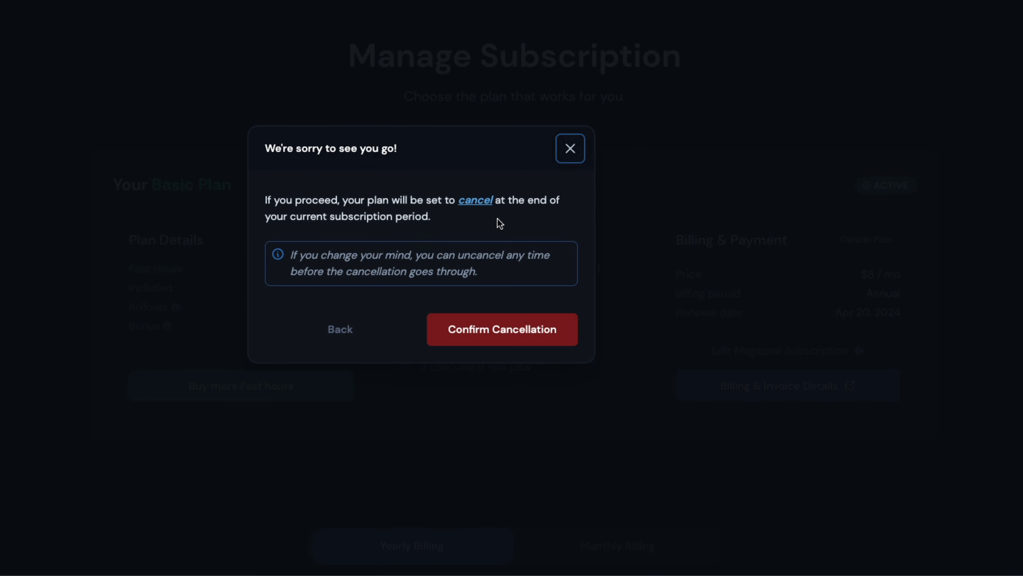
pyautogui.moveTo(311, 276)
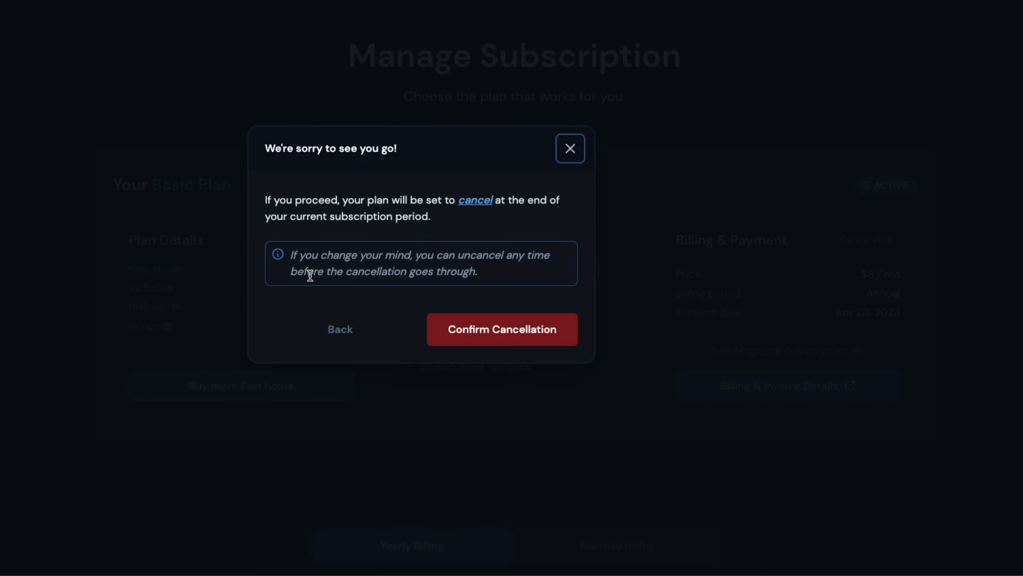
pyautogui.moveTo(509, 234)
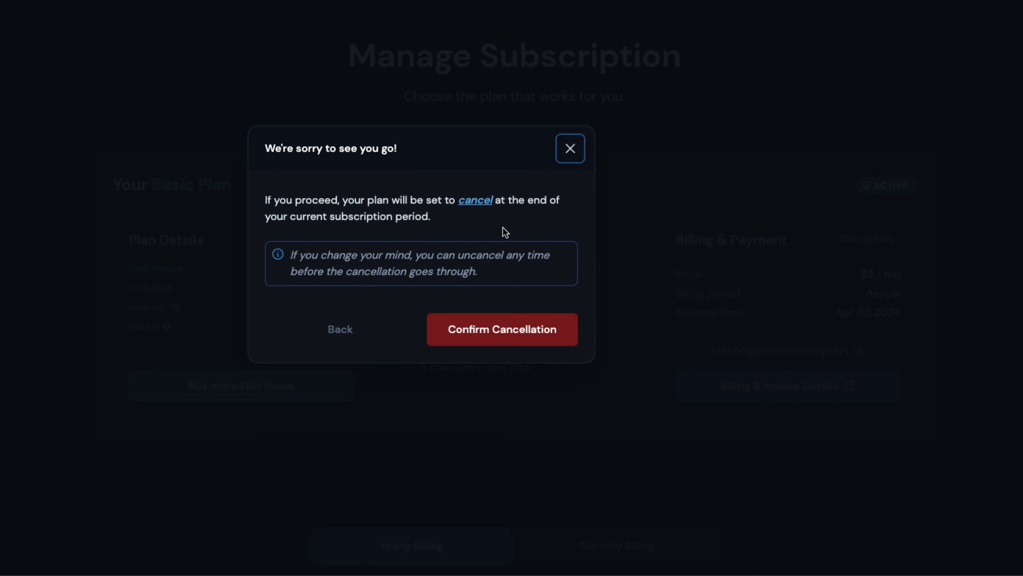
pyautogui.moveTo(175, 409)
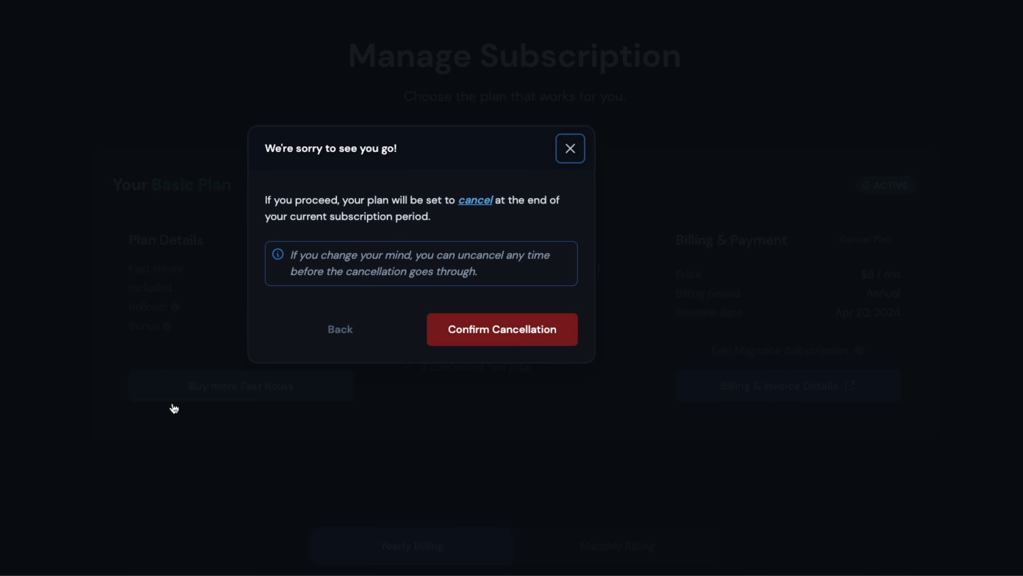
pyautogui.moveTo(502, 329)
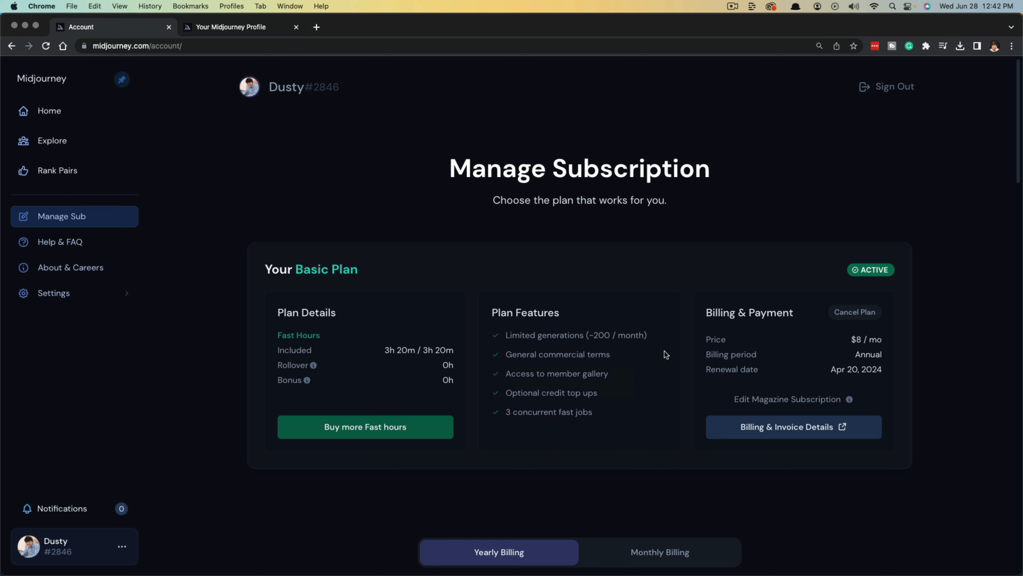
pyautogui.moveTo(652, 360)
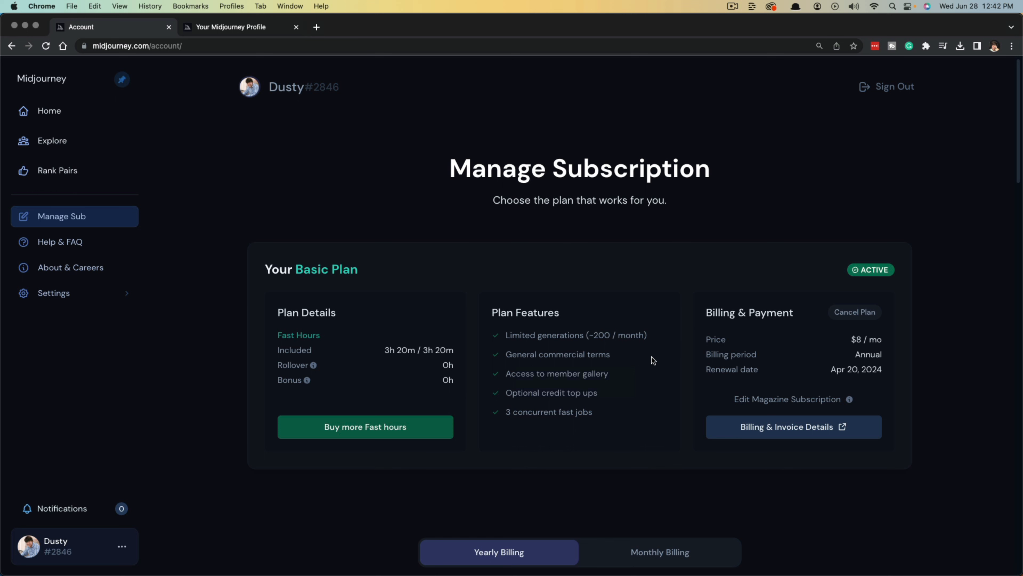